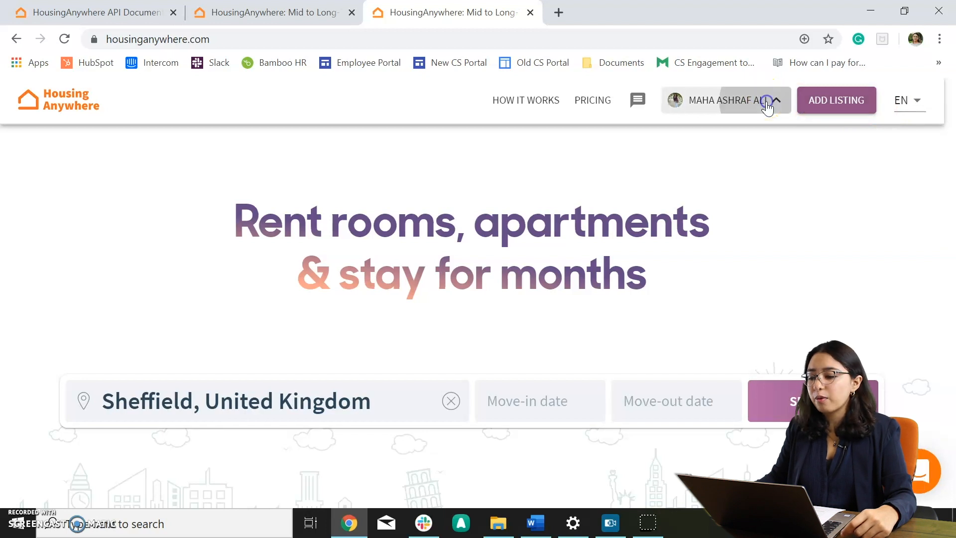
Step: Go to Manage Listings via the account menu and reveal the London Road, Sheffield listing's options
{"action": "left_click", "coordinate": [722, 99]}
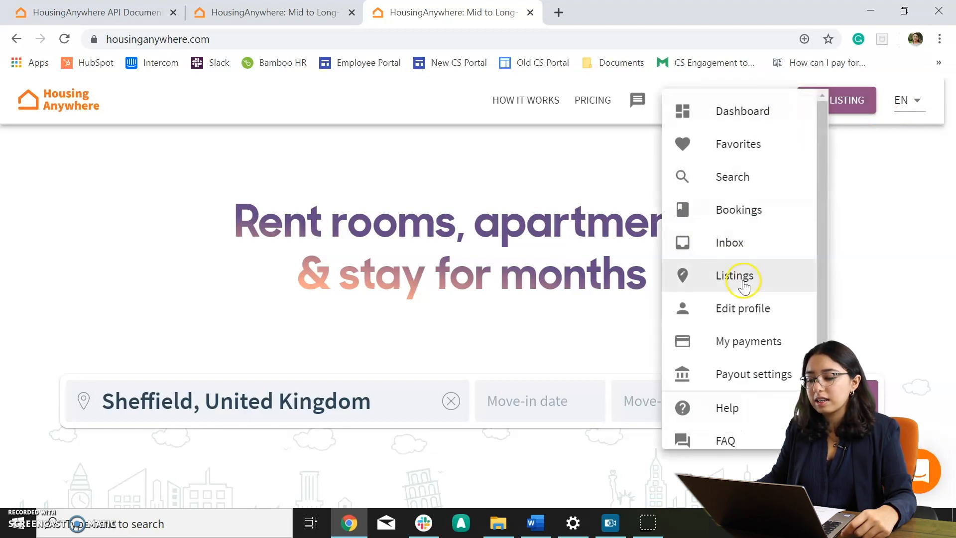
{"action": "left_click", "coordinate": [734, 275]}
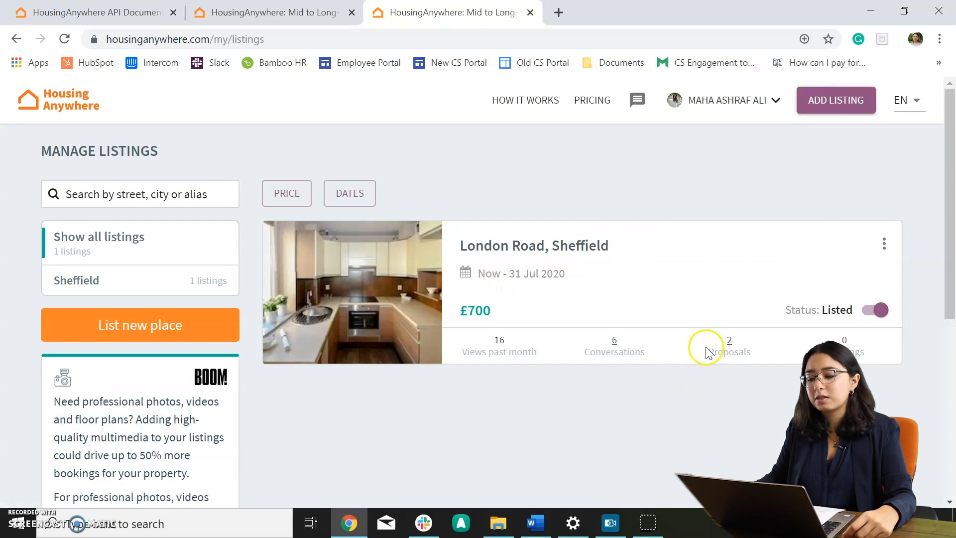
{"action": "mouse_move", "coordinate": [883, 244]}
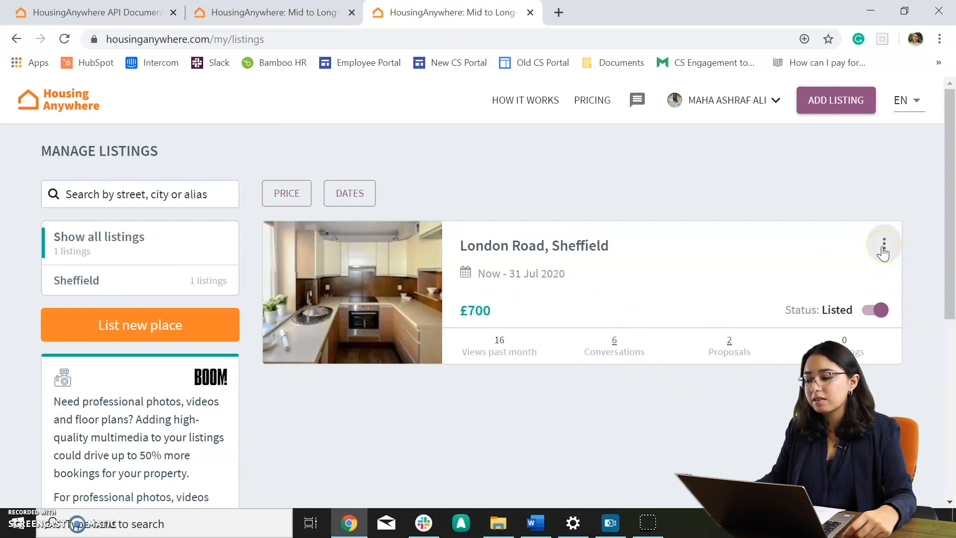
{"action": "left_click", "coordinate": [882, 243]}
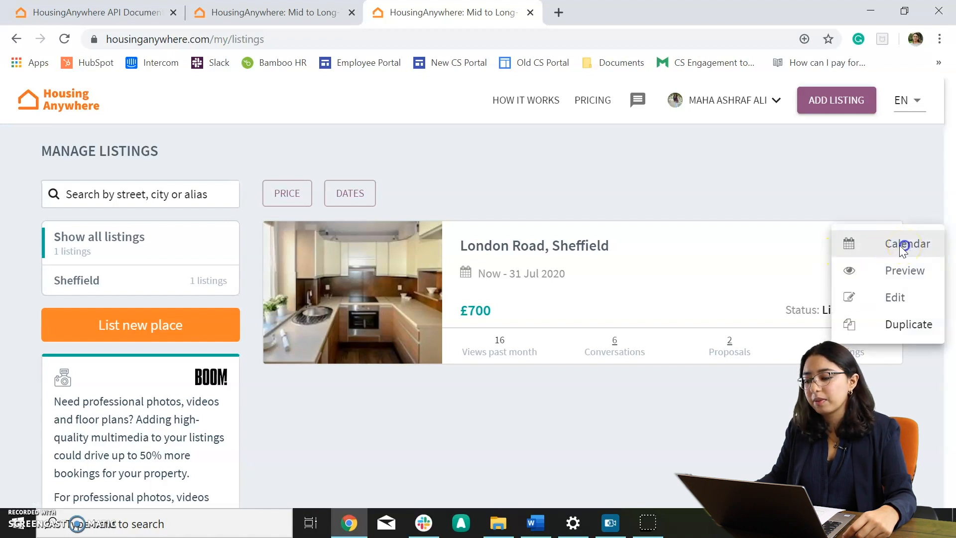
Step: Open the London Road listing's availability calendar and look through the months from November 2019
{"action": "left_click", "coordinate": [907, 242]}
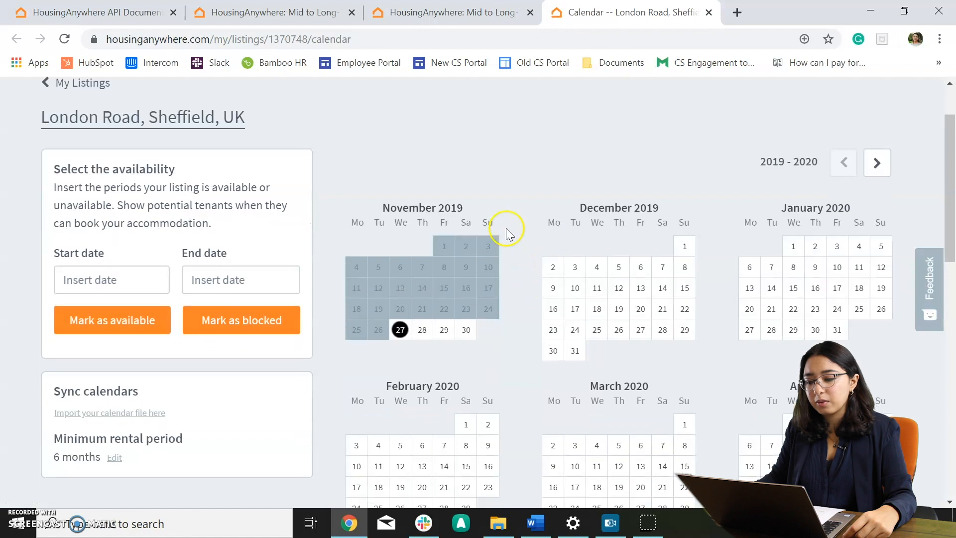
{"action": "scroll", "scroll_direction": "down", "scroll_amount": 3}
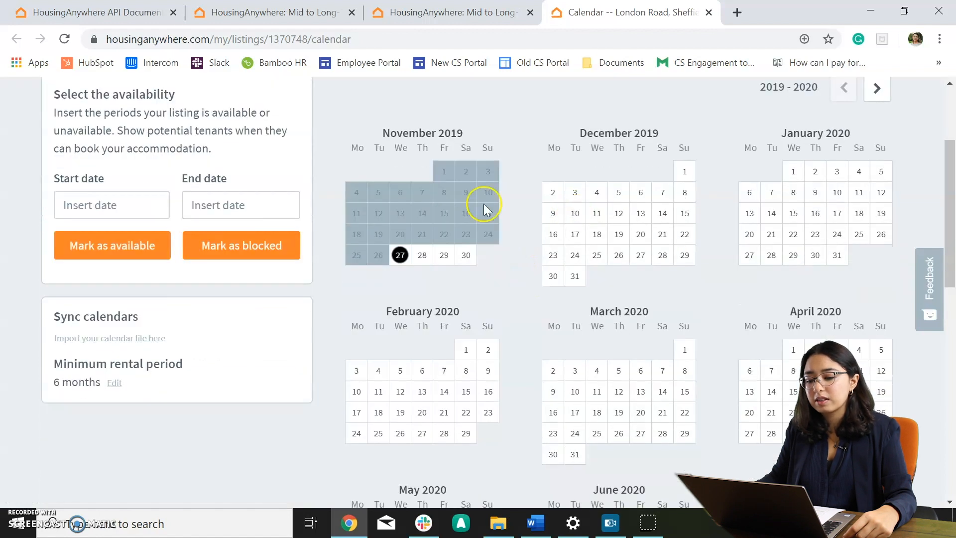
{"action": "scroll", "scroll_direction": "down", "scroll_amount": 3}
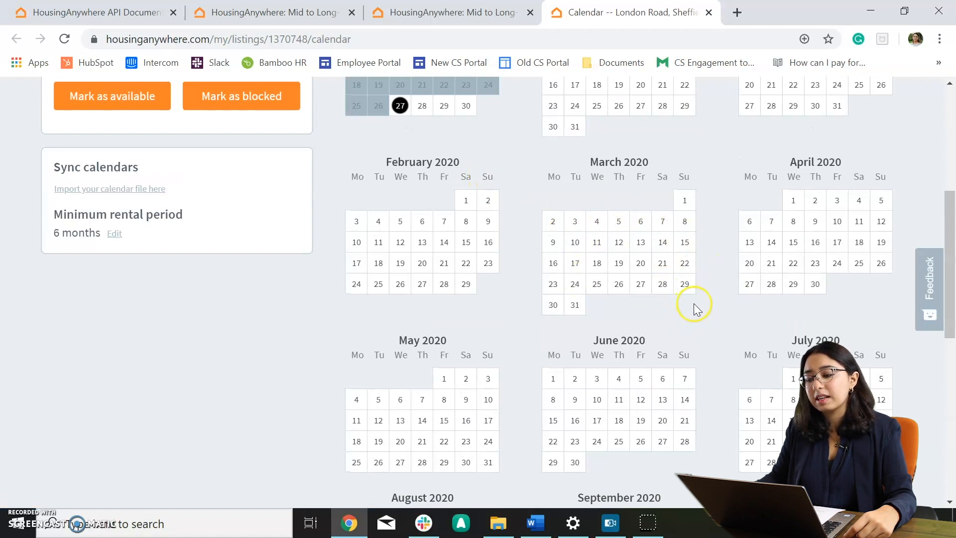
{"action": "scroll", "scroll_direction": "down", "scroll_amount": 3}
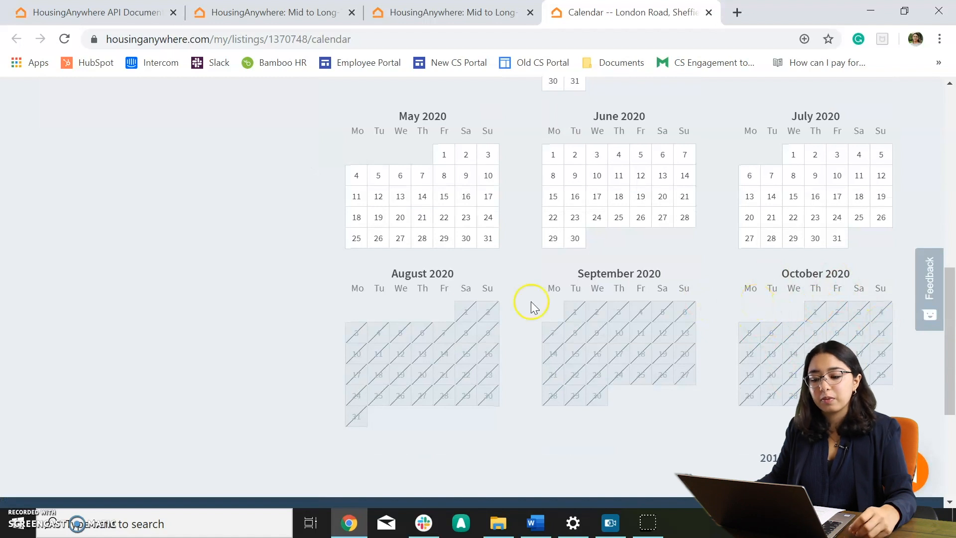
{"action": "scroll", "scroll_direction": "up", "scroll_amount": 3}
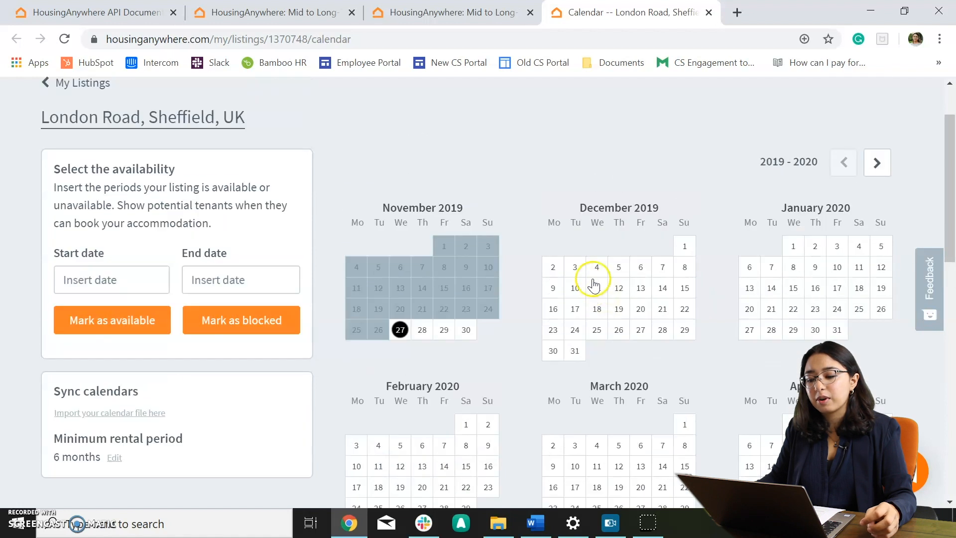
{"action": "mouse_move", "coordinate": [684, 249]}
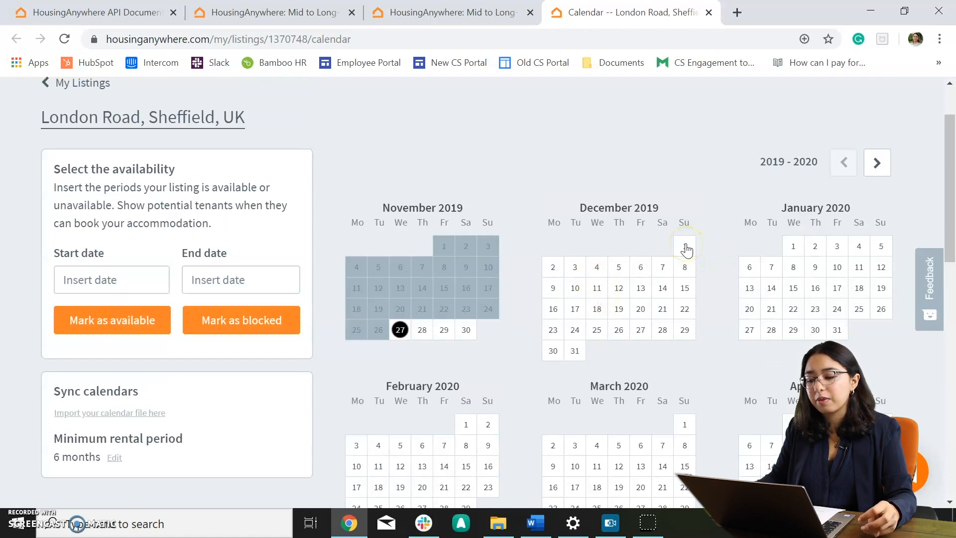
{"action": "mouse_move", "coordinate": [456, 283]}
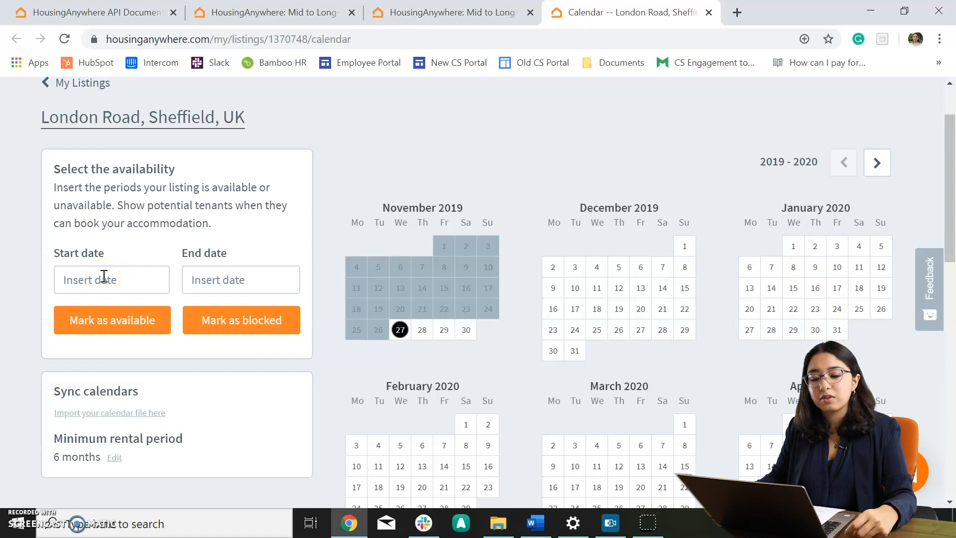
Step: Mark 1–31 December 2019 as blocked and dismiss the changes-saved confirmation
{"action": "left_click", "coordinate": [111, 278]}
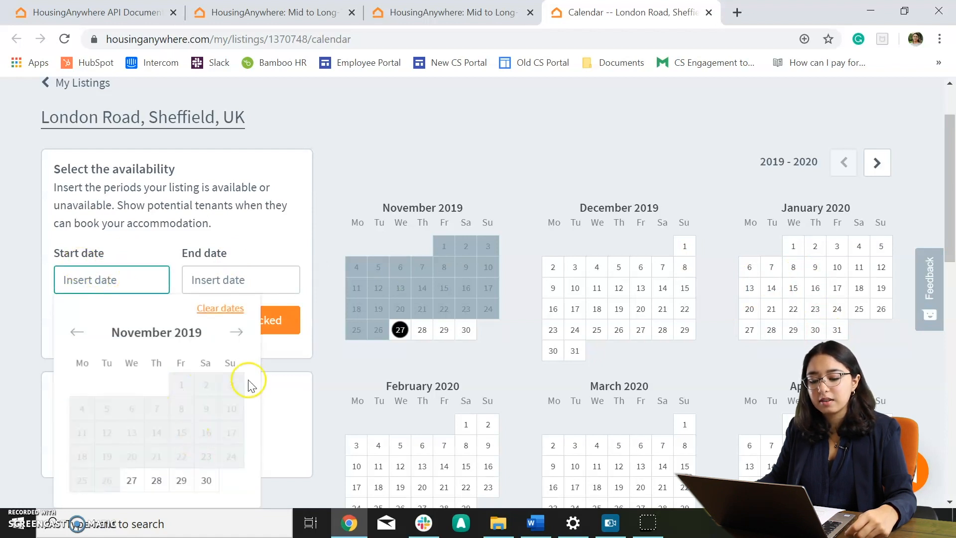
{"action": "left_click", "coordinate": [235, 332]}
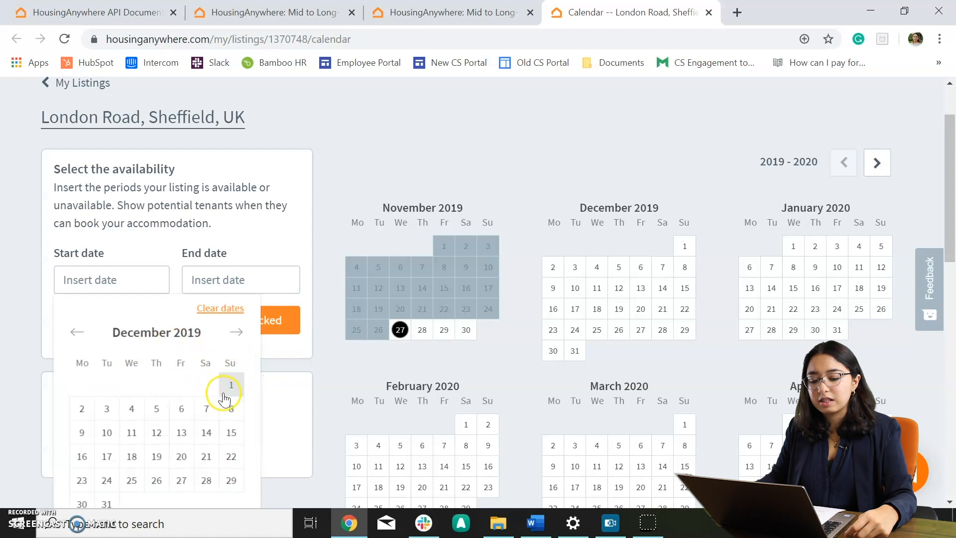
{"action": "left_click", "coordinate": [230, 384]}
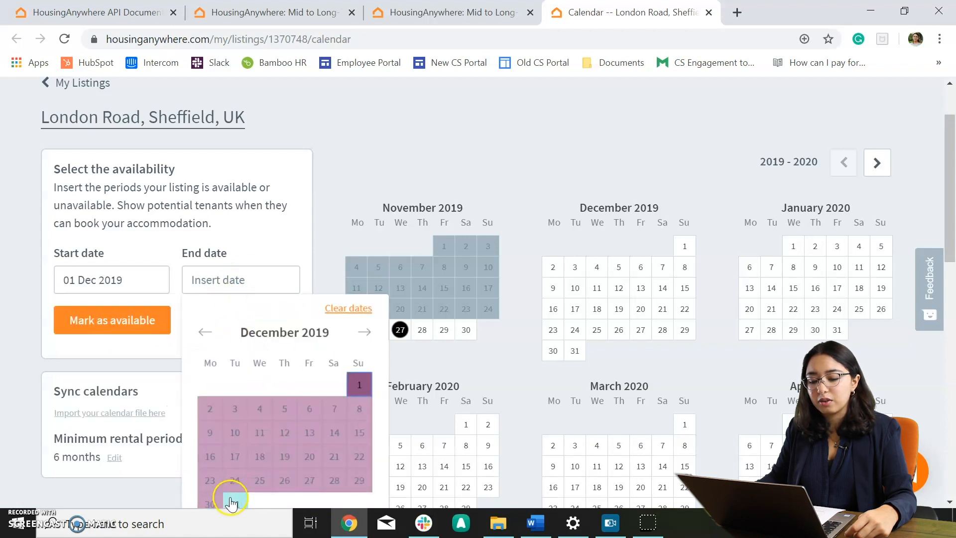
{"action": "left_click", "coordinate": [229, 494]}
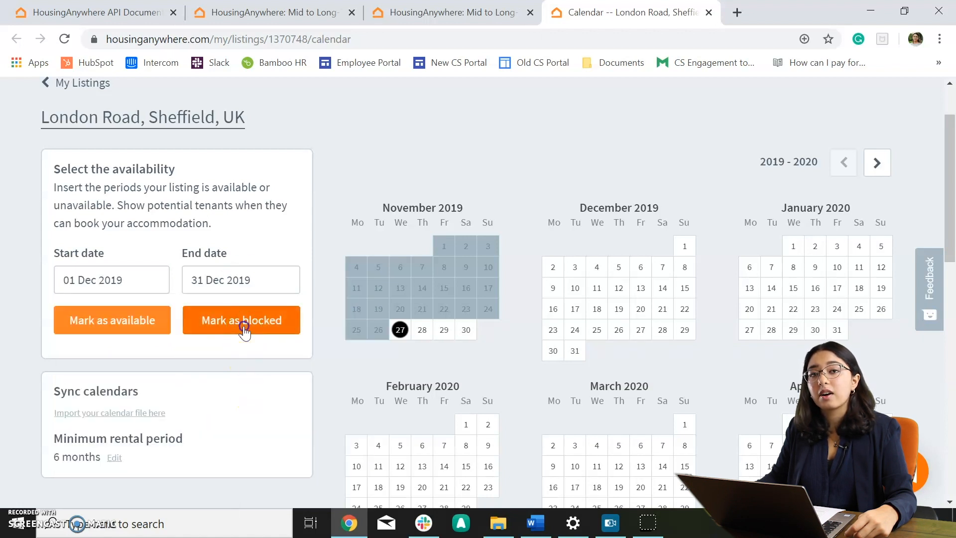
{"action": "left_click", "coordinate": [241, 319]}
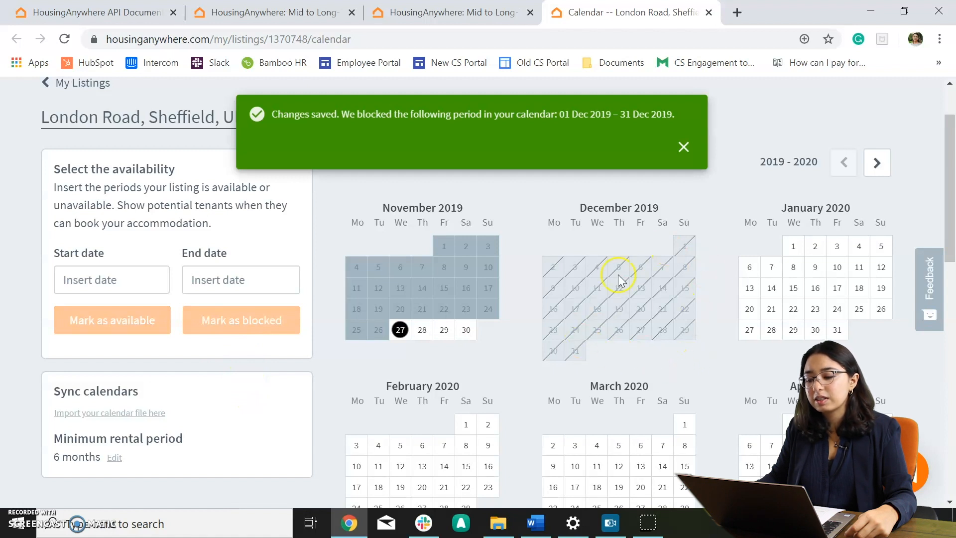
{"action": "mouse_move", "coordinate": [660, 318]}
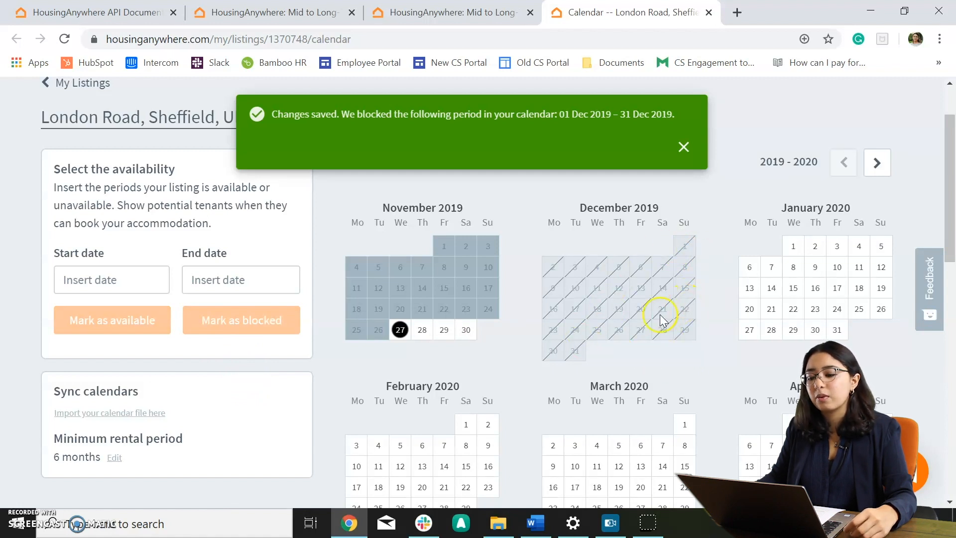
{"action": "left_click", "coordinate": [682, 148]}
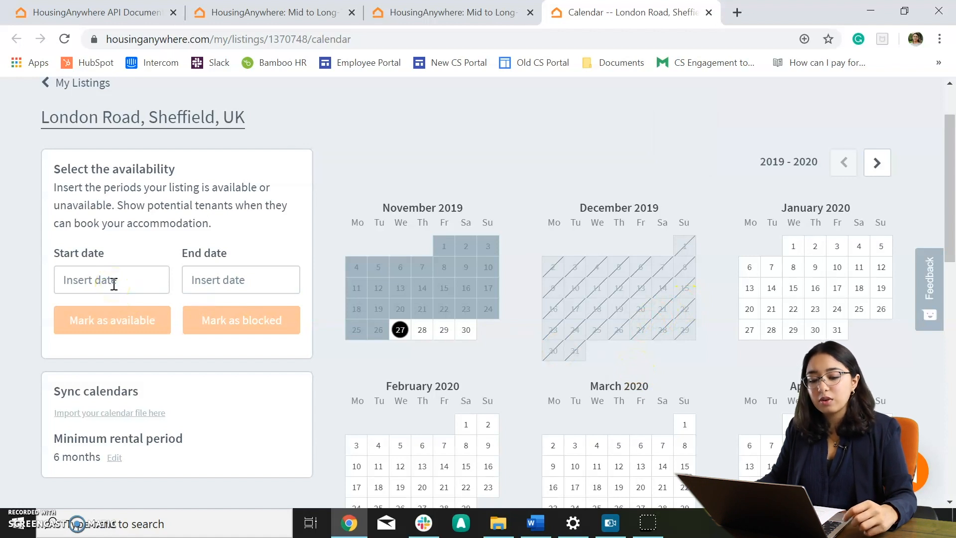
Step: Pick 1 December 2019 as the start of the period to mark available again
{"action": "left_click", "coordinate": [111, 279]}
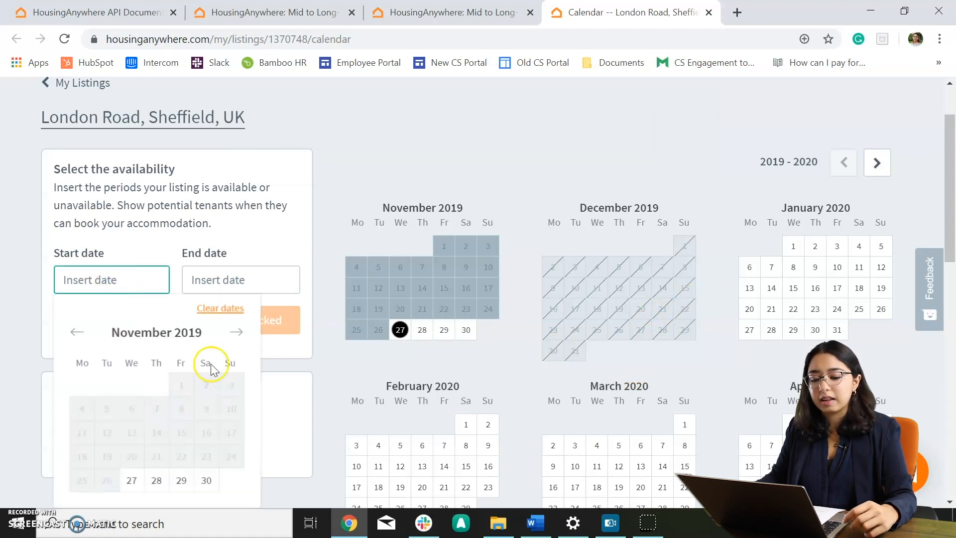
{"action": "left_click", "coordinate": [236, 332]}
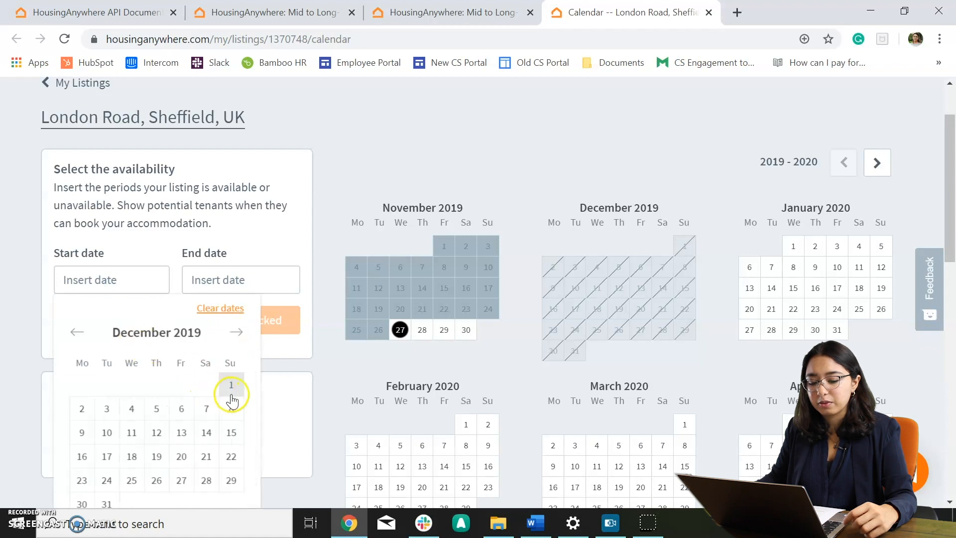
{"action": "left_click", "coordinate": [230, 384]}
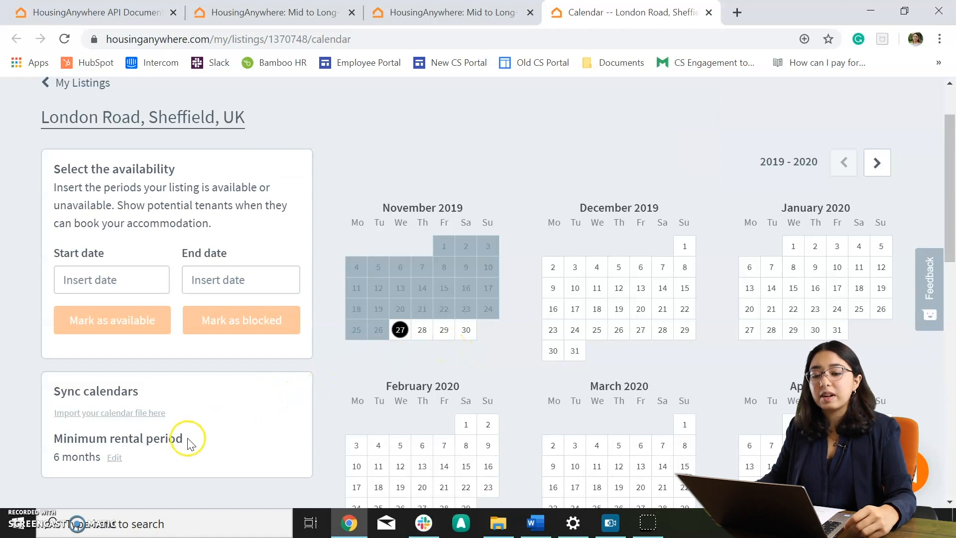
{"action": "mouse_move", "coordinate": [52, 465]}
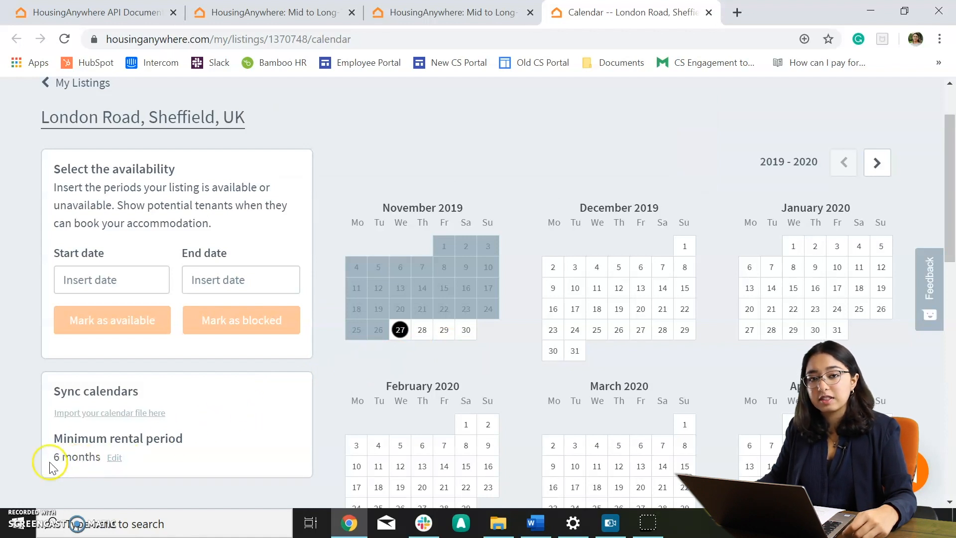
Step: Set the minimum rental period to 1 month instead of 6 months and save it
{"action": "left_click", "coordinate": [114, 457]}
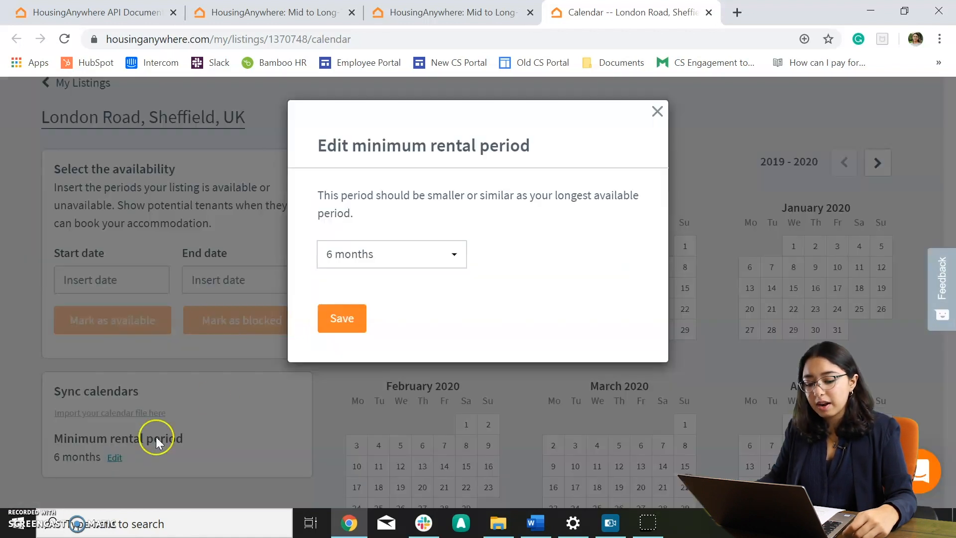
{"action": "left_click", "coordinate": [391, 253]}
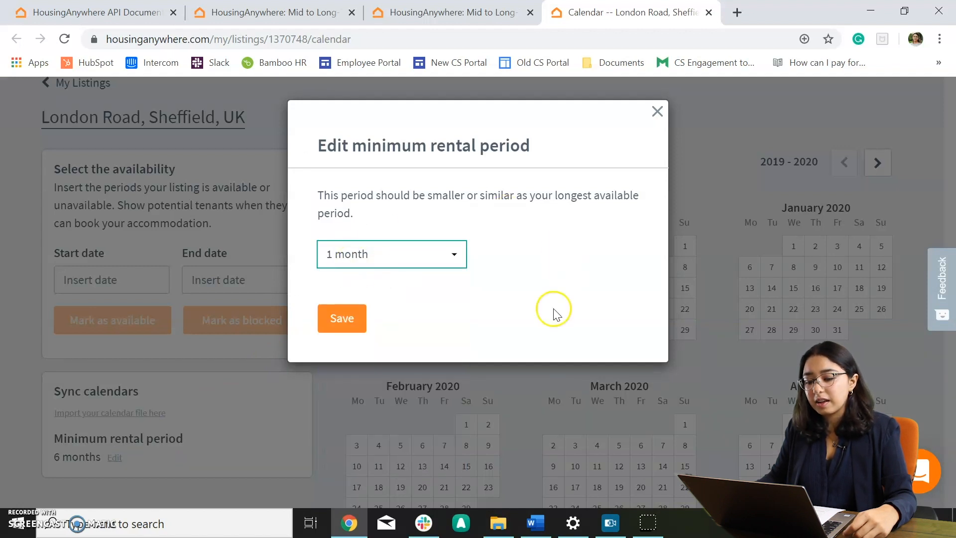
{"action": "left_click", "coordinate": [342, 317]}
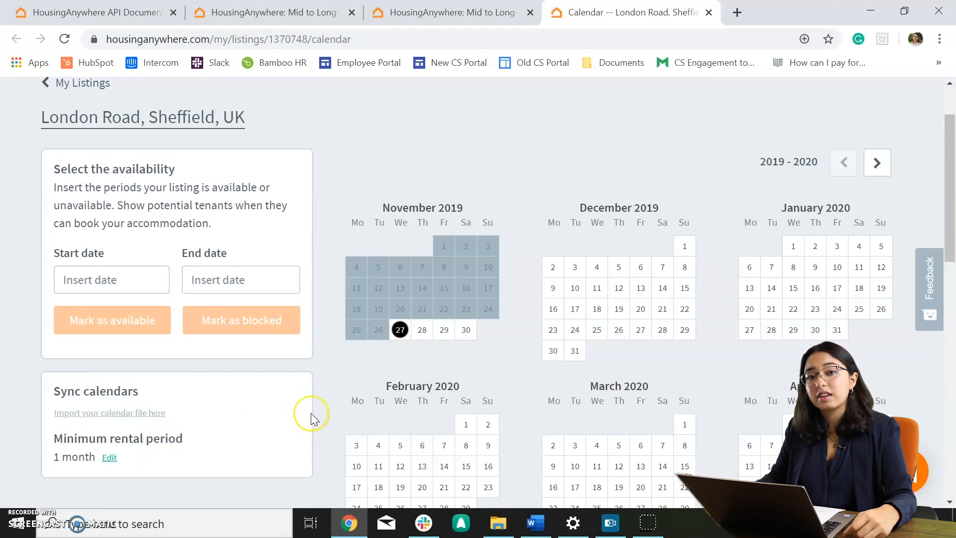
{"action": "mouse_move", "coordinate": [221, 354]}
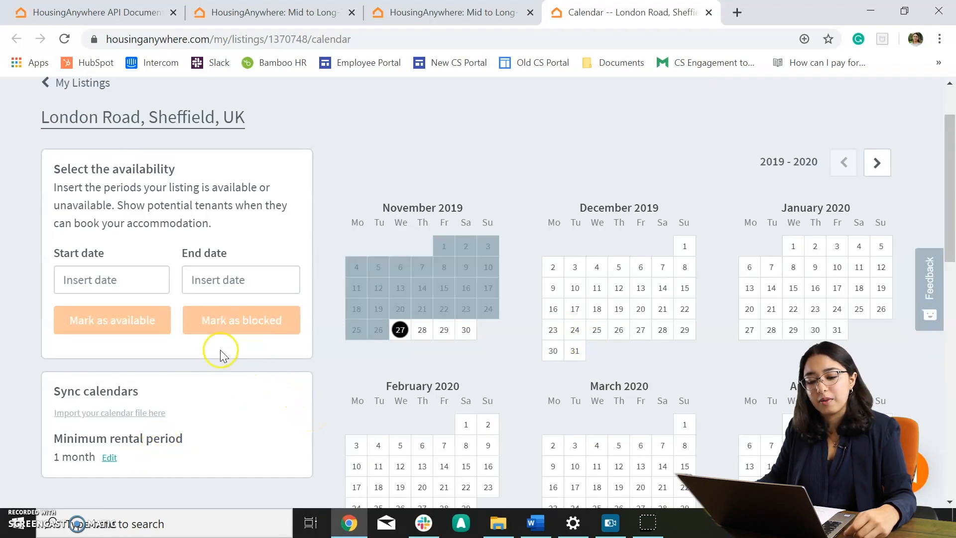
{"action": "mouse_move", "coordinate": [262, 416]}
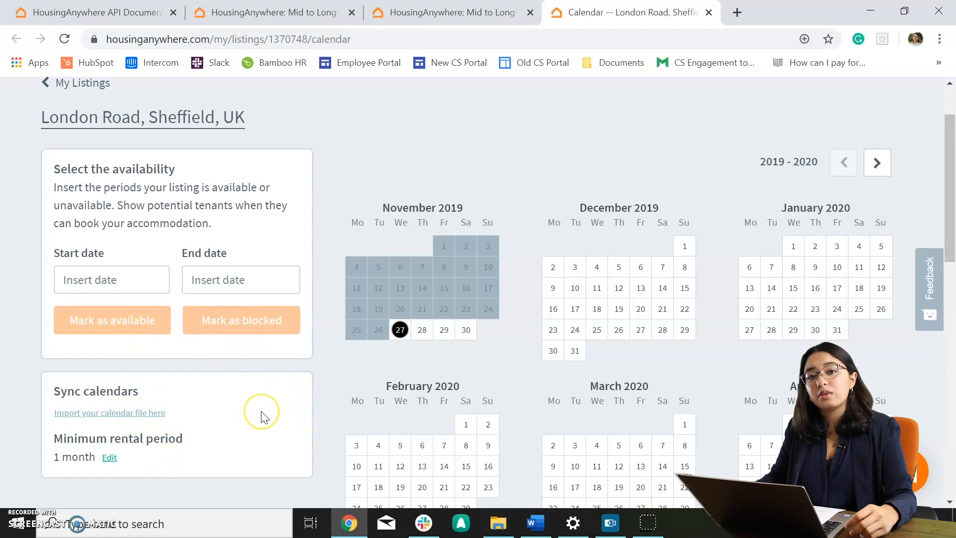
{"action": "mouse_move", "coordinate": [268, 402]}
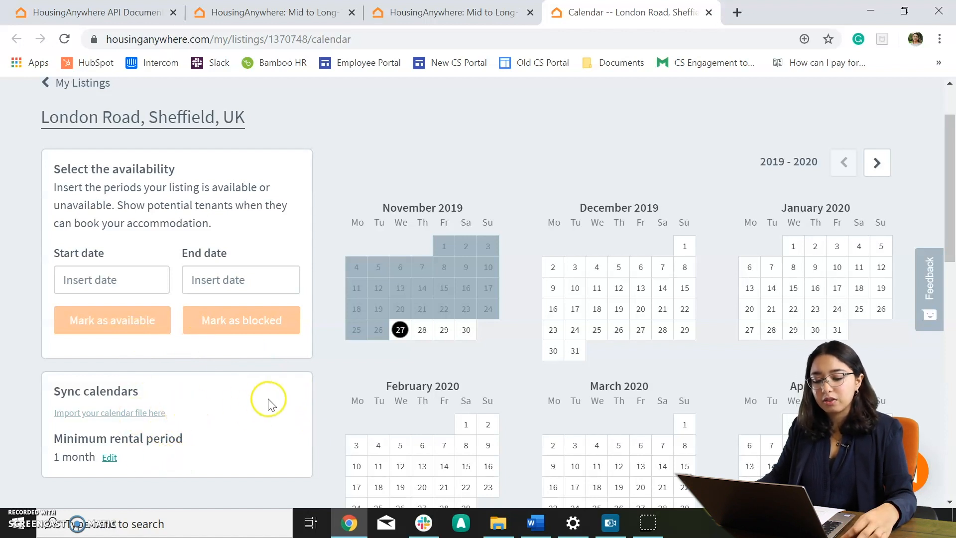
{"action": "mouse_move", "coordinate": [140, 422]}
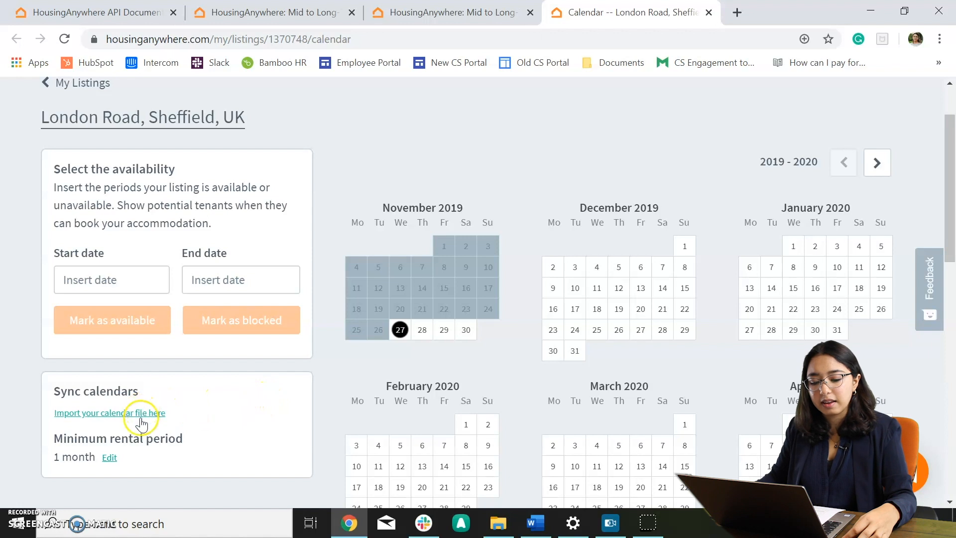
Step: Import the Google Calendar .ics URL and confirm the sync so syncing is in progress
{"action": "left_click", "coordinate": [109, 412]}
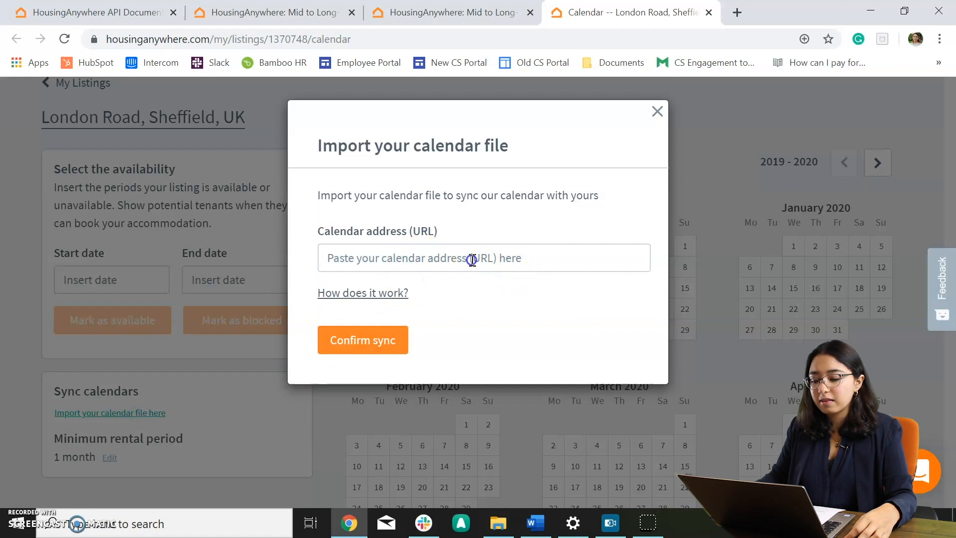
{"action": "type", "text": "https://calendar.google.com/calendar/ical/housinganywhere.com_tqdcfu"}
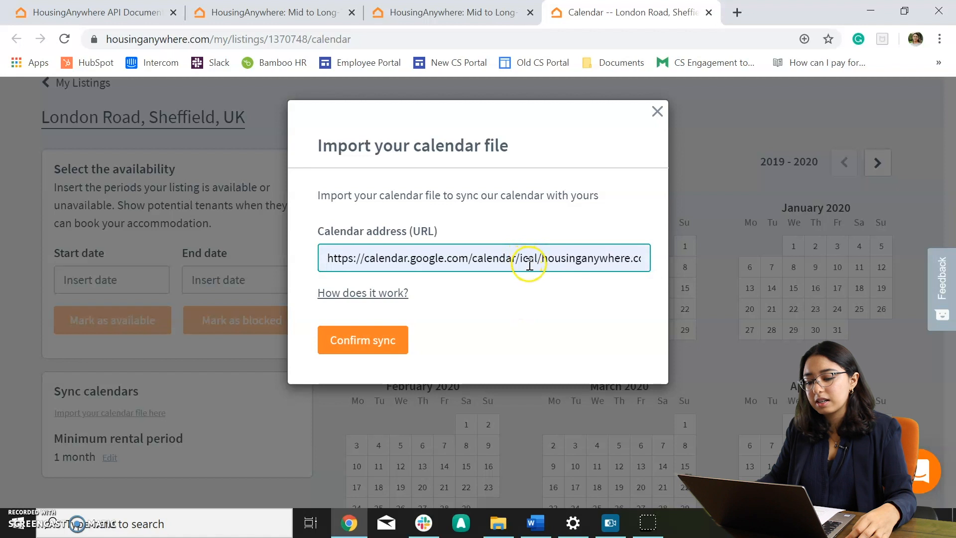
{"action": "mouse_move", "coordinate": [455, 256]}
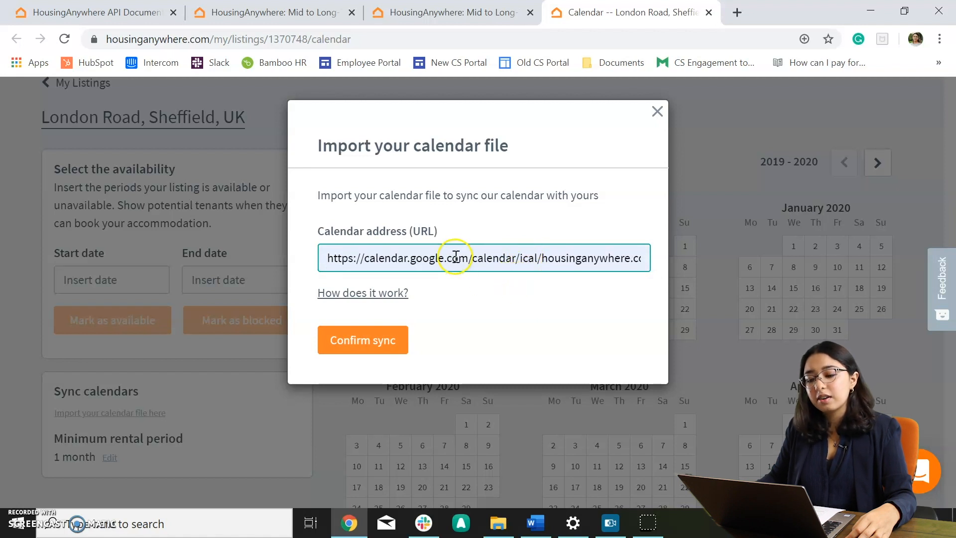
{"action": "left_click", "coordinate": [362, 339]}
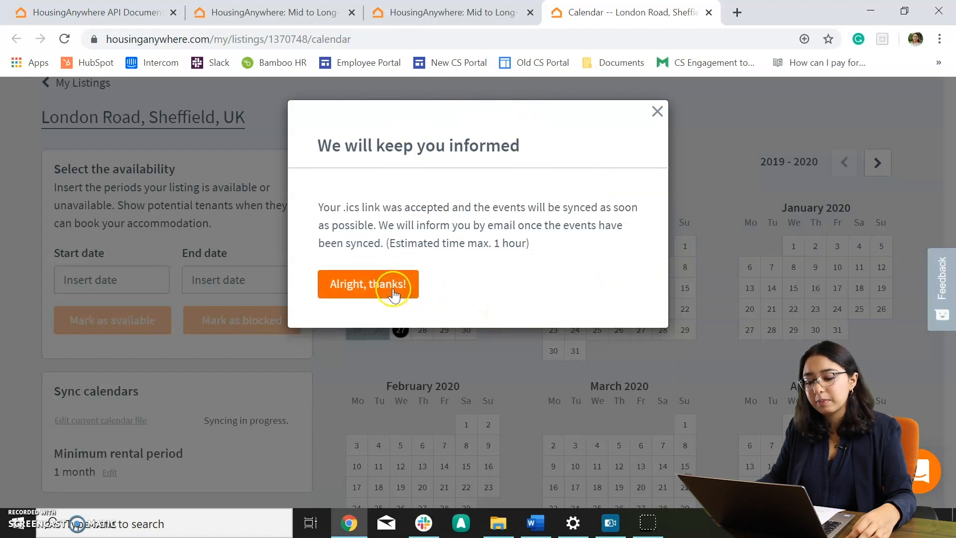
{"action": "left_click", "coordinate": [367, 284]}
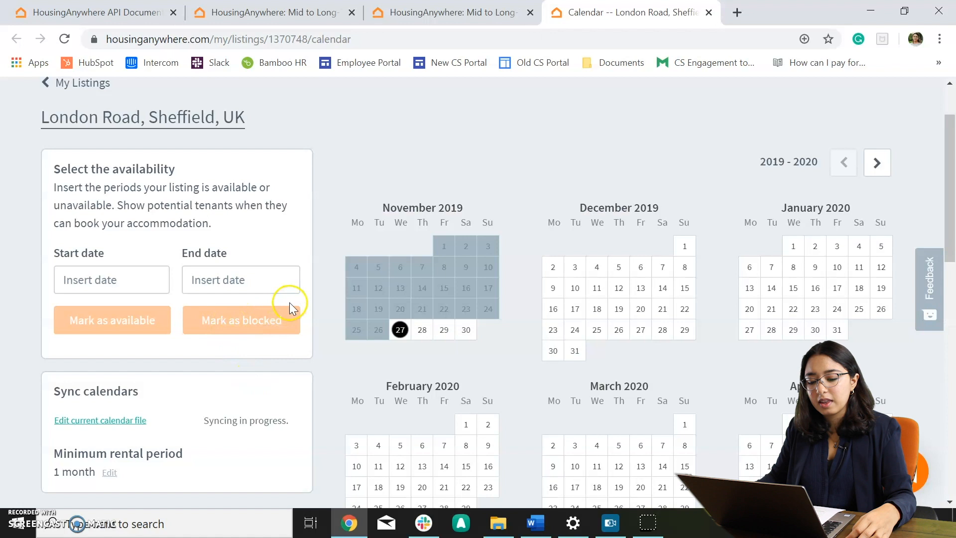
Step: Remove the currently synced calendar file from the listing
{"action": "scroll", "scroll_direction": "down", "scroll_amount": 3}
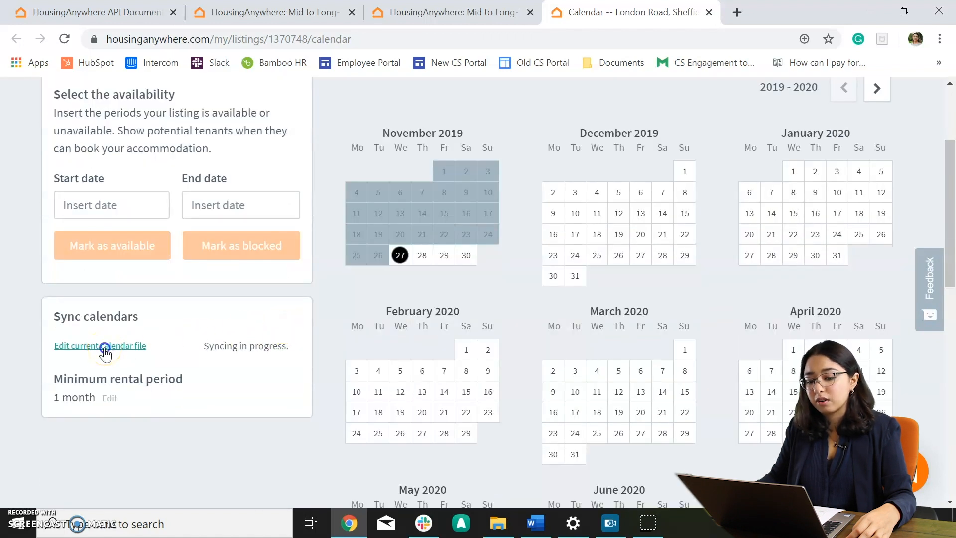
{"action": "left_click", "coordinate": [100, 346]}
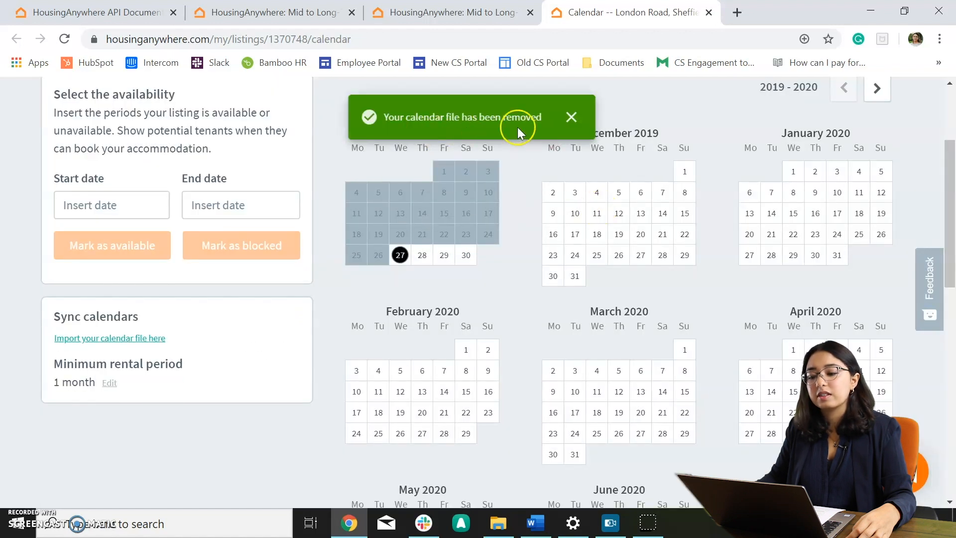
{"action": "mouse_move", "coordinate": [549, 262]}
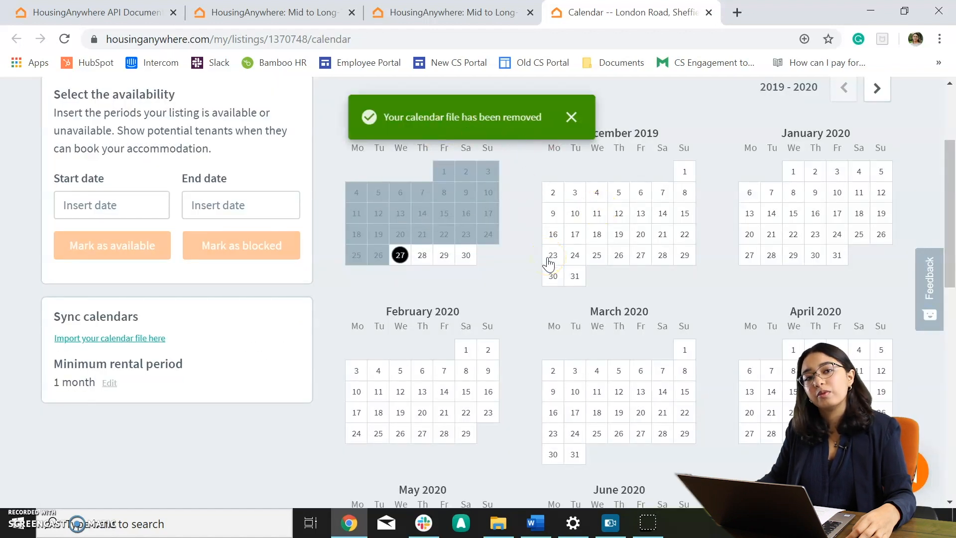